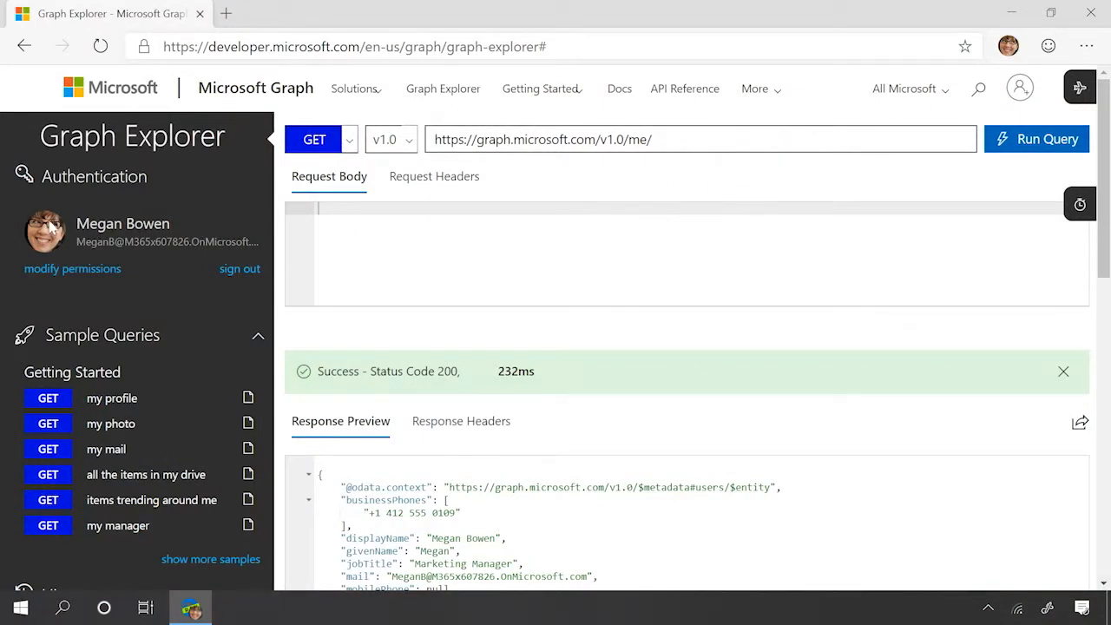
pyautogui.moveTo(376, 243)
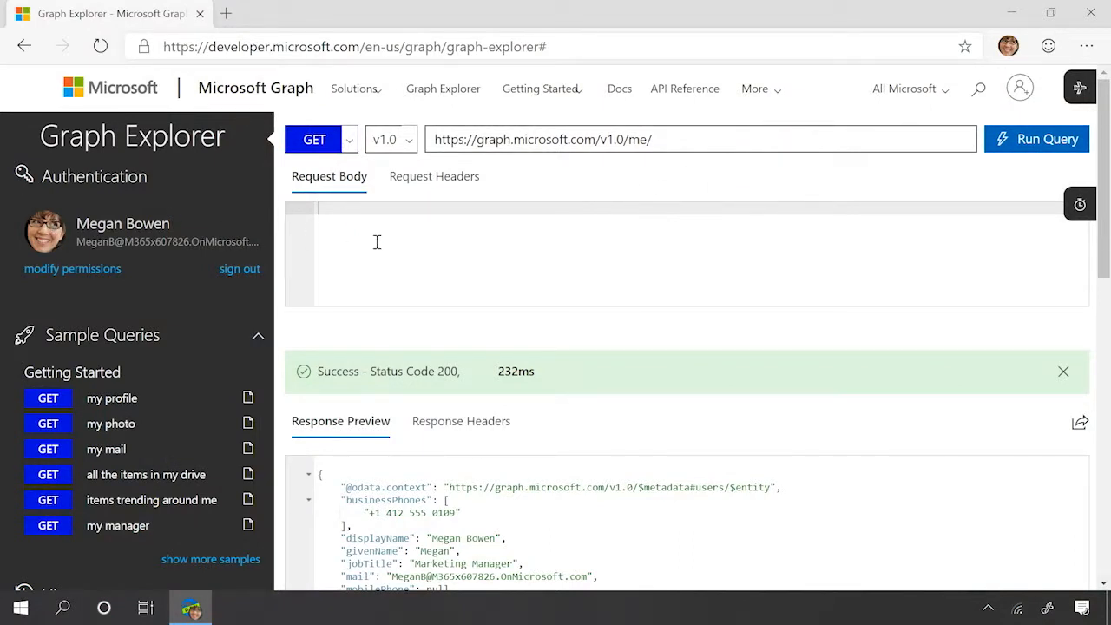
pyautogui.moveTo(193, 564)
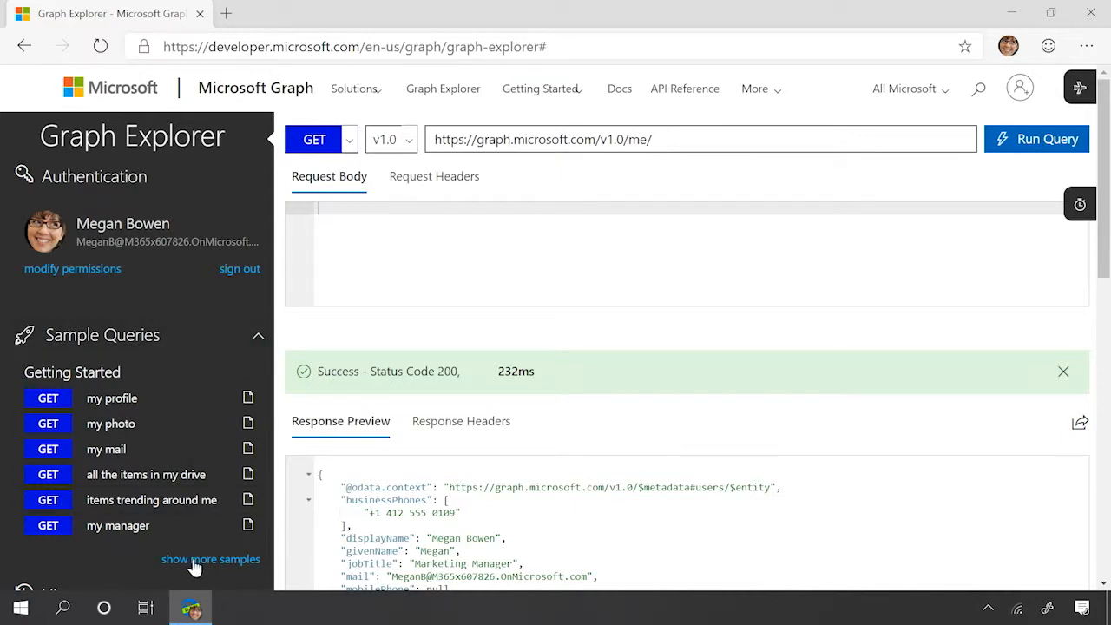
# Step: Enable the Extensions category in the sample query categories panel
pyautogui.click(212, 559)
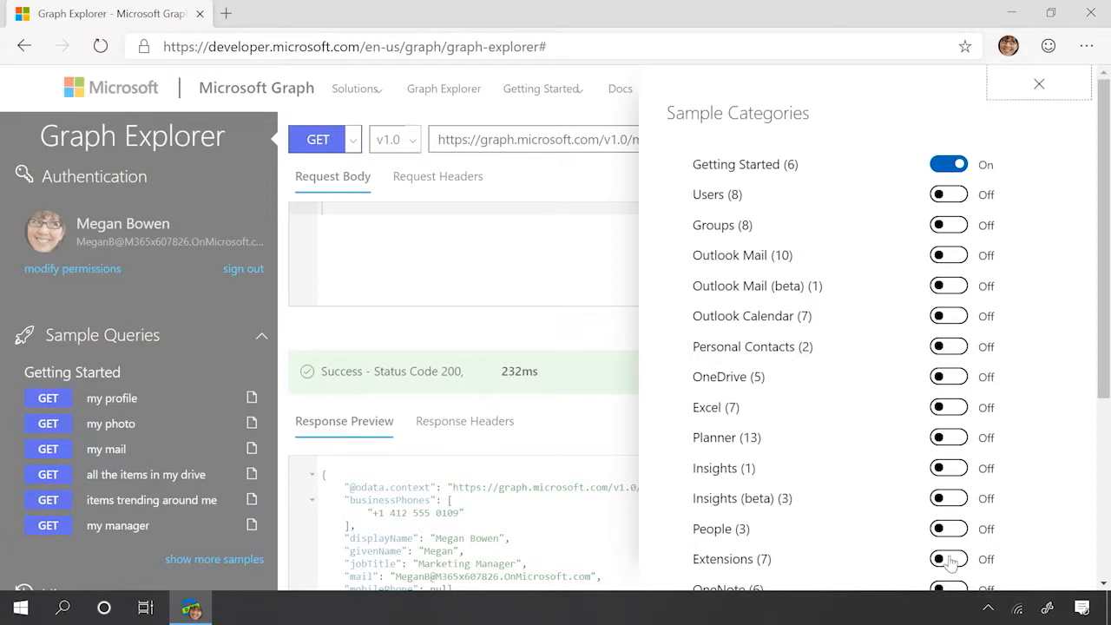
pyautogui.click(948, 559)
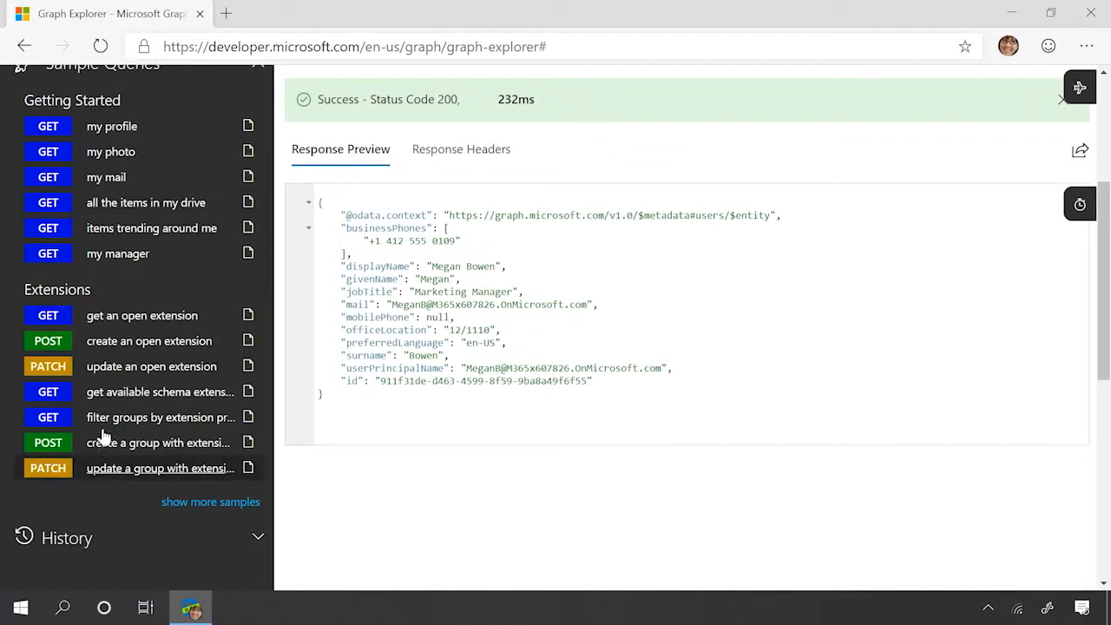
pyautogui.moveTo(142, 437)
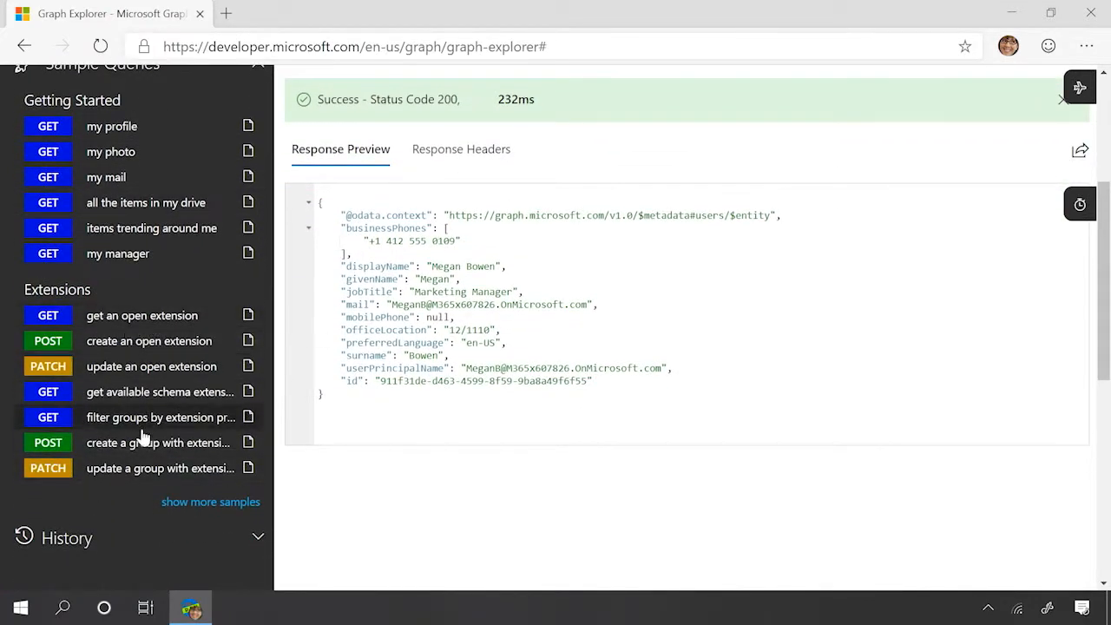
pyautogui.moveTo(208, 416)
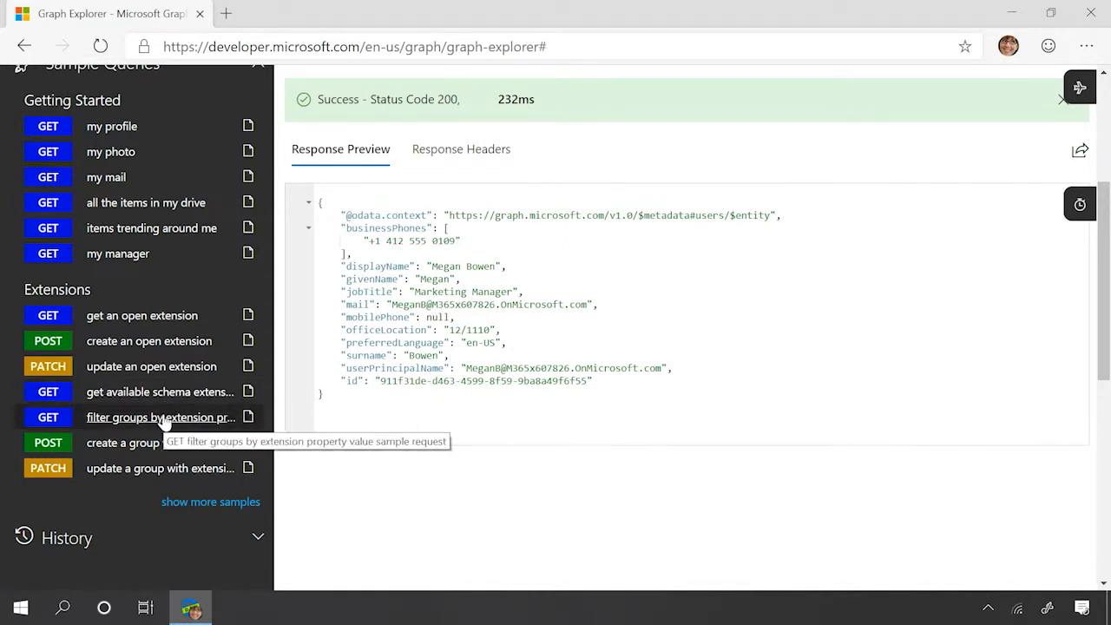
# Step: Run the sample filtering groups by the adatumisv_courses extension property, returning an empty list
pyautogui.click(160, 417)
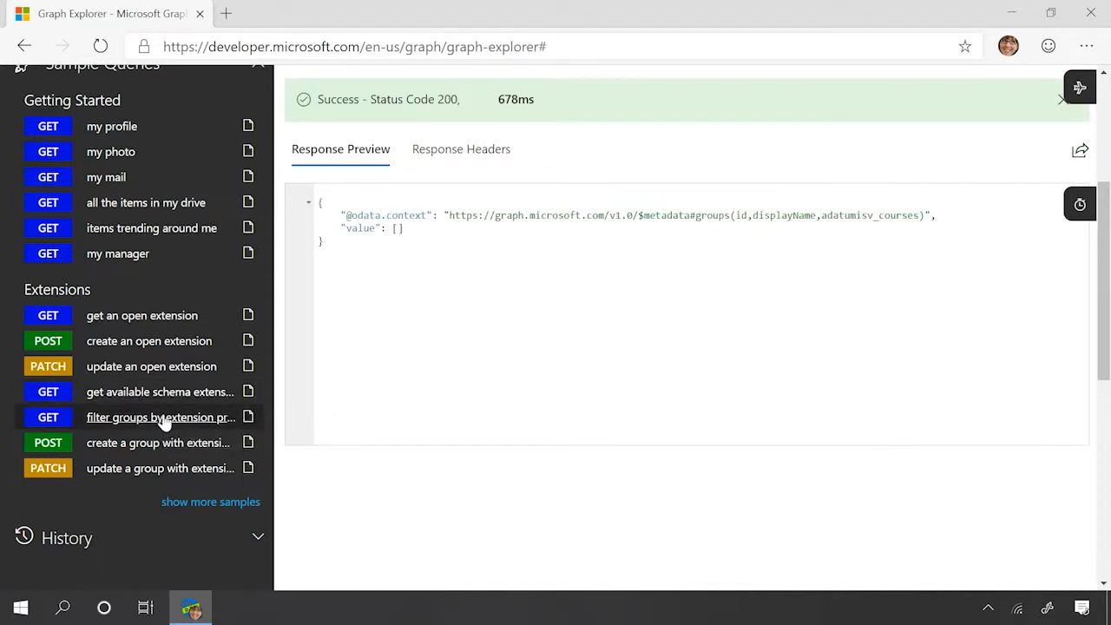
pyautogui.moveTo(400, 212)
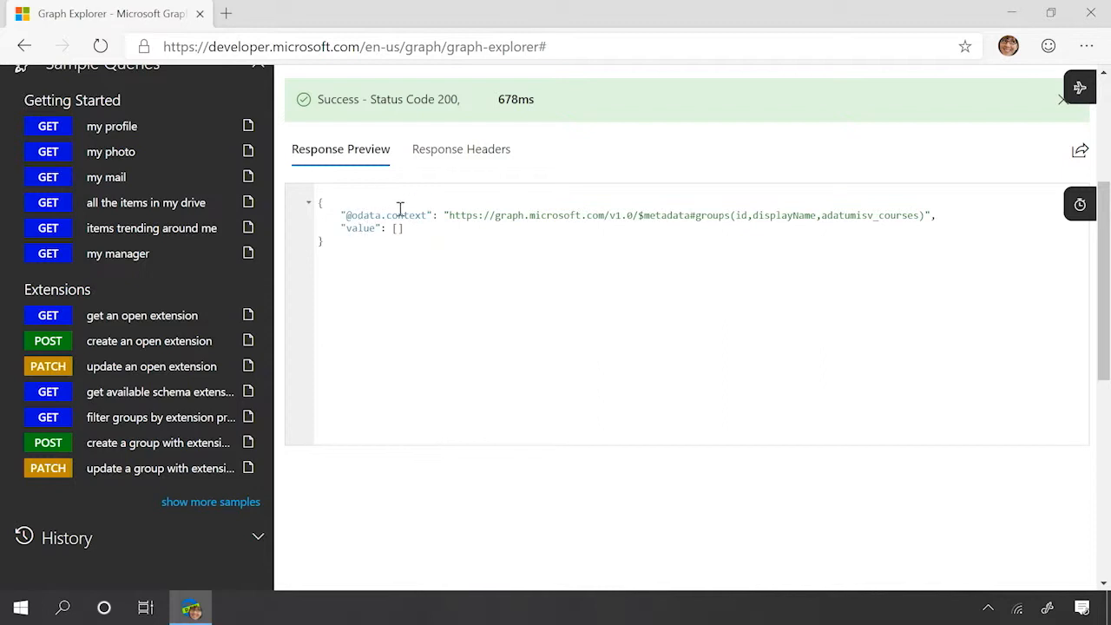
pyautogui.moveTo(490, 264)
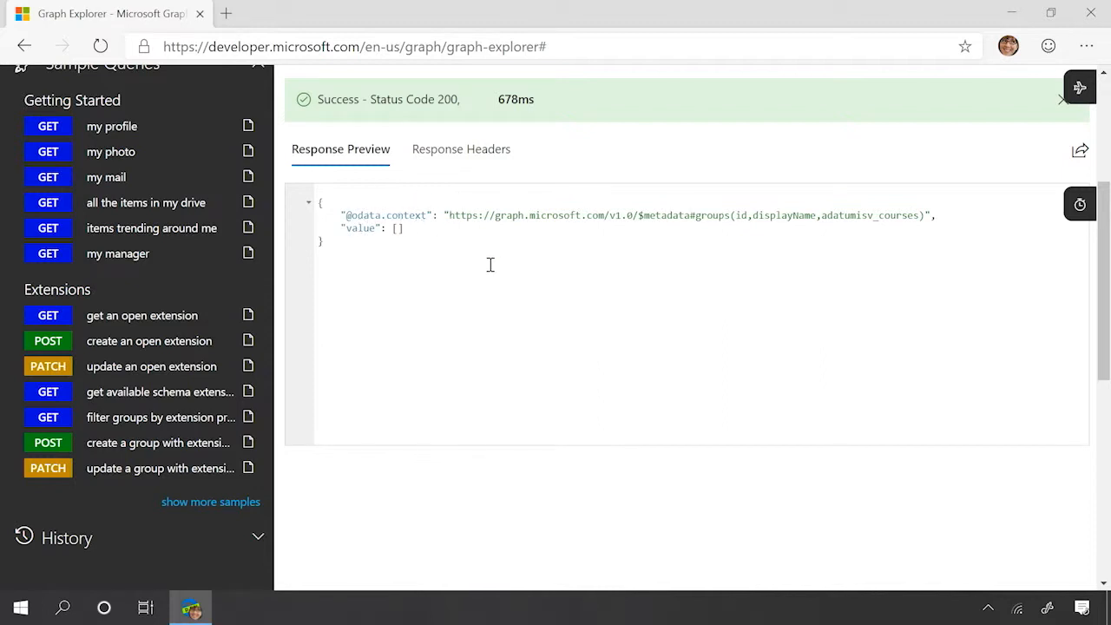
pyautogui.moveTo(823, 184)
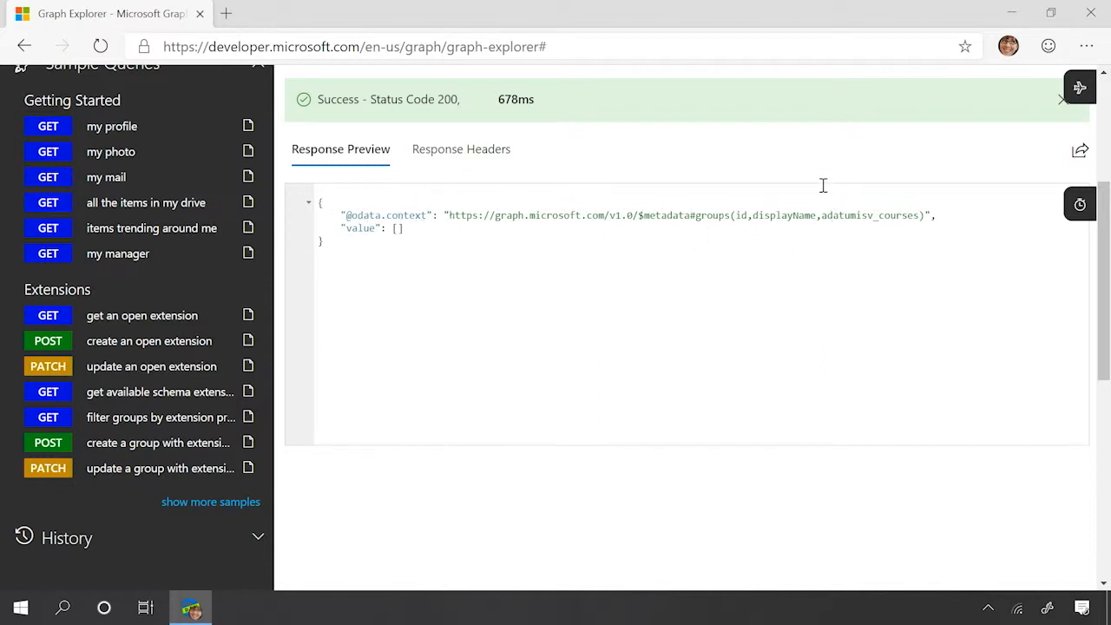
pyautogui.moveTo(111, 403)
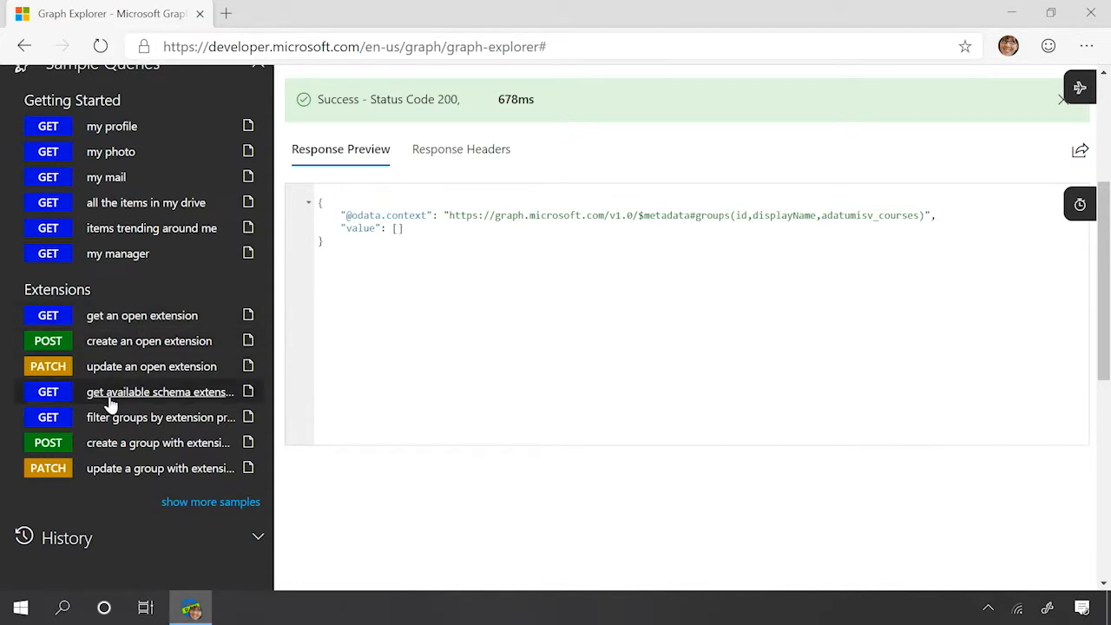
# Step: Run the schemaExtensions GET sample and review the adatumisv_exo2 extension with its String property p1
pyautogui.click(159, 392)
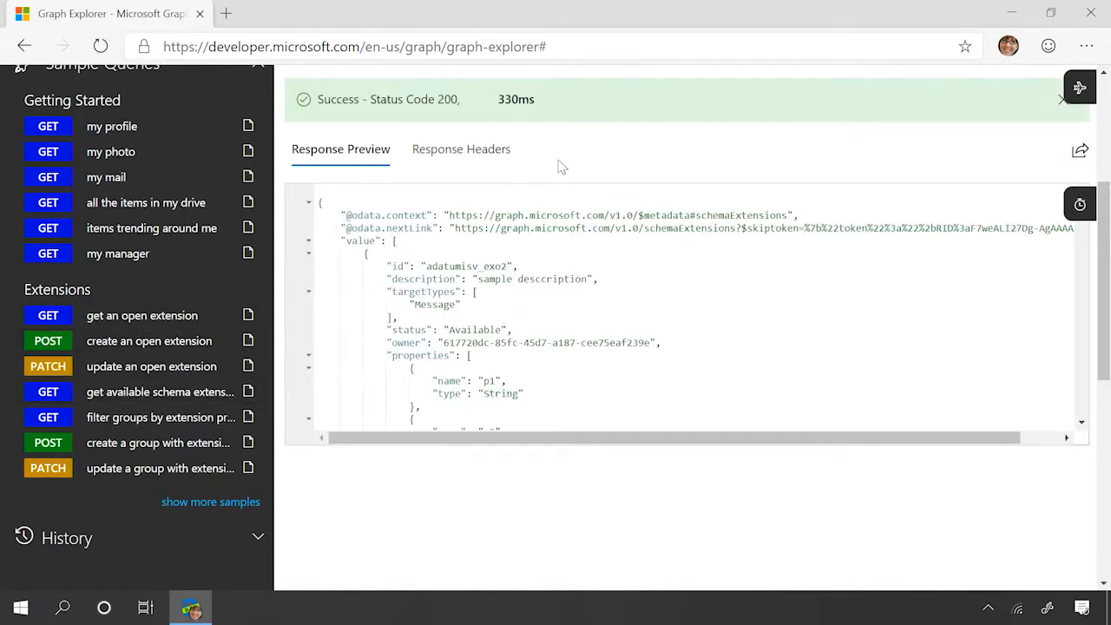
pyautogui.scroll(3)
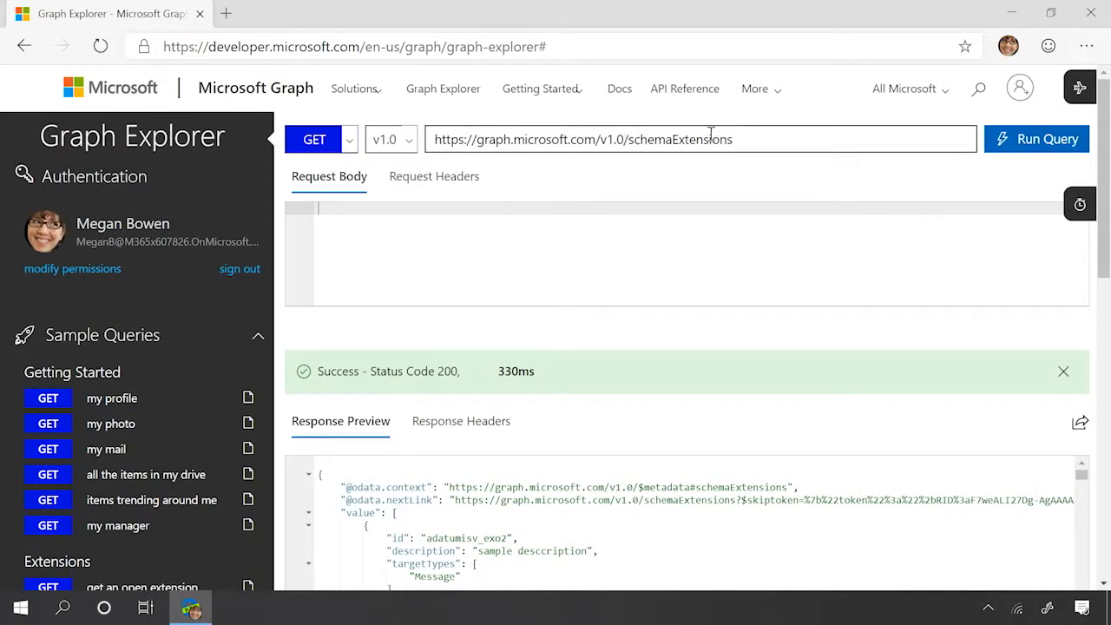
pyautogui.scroll(-3)
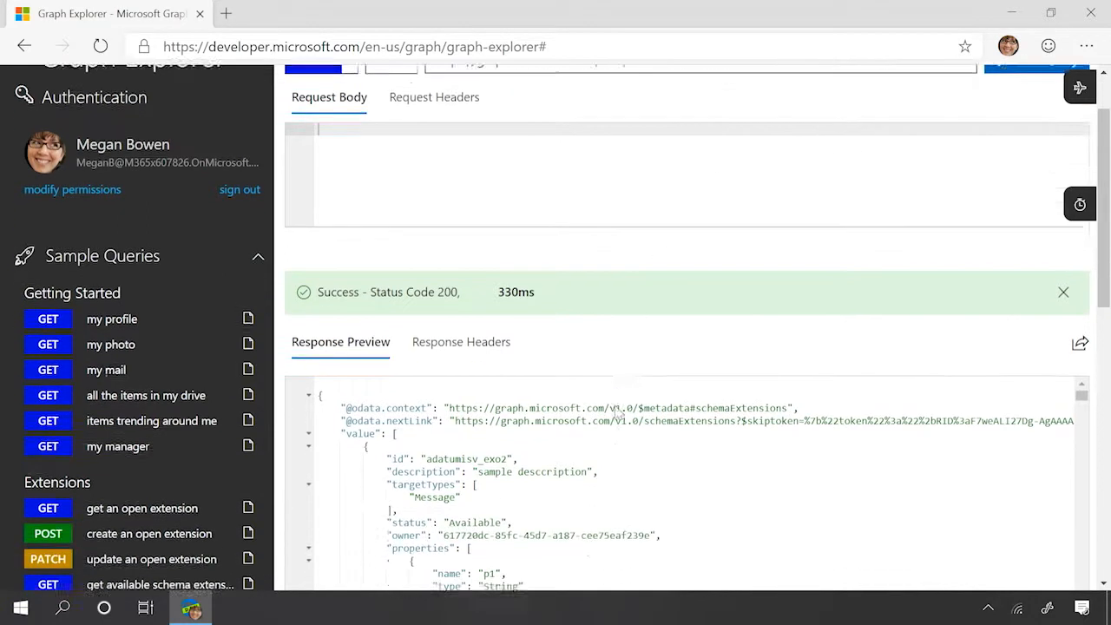
pyautogui.scroll(-3)
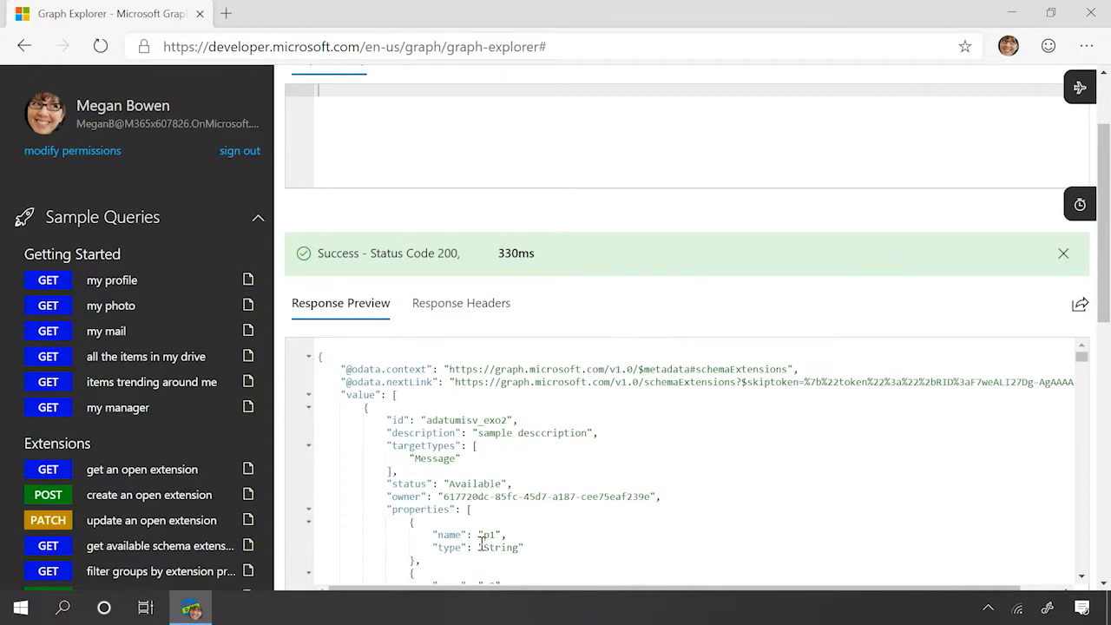
pyautogui.moveTo(173, 469)
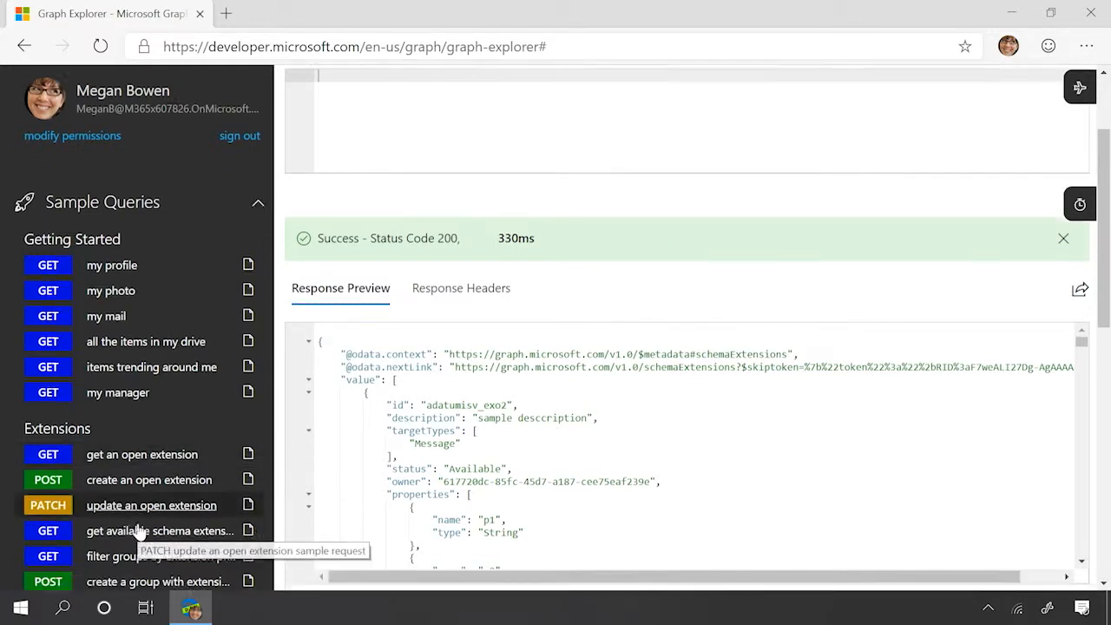
pyautogui.scroll(-3)
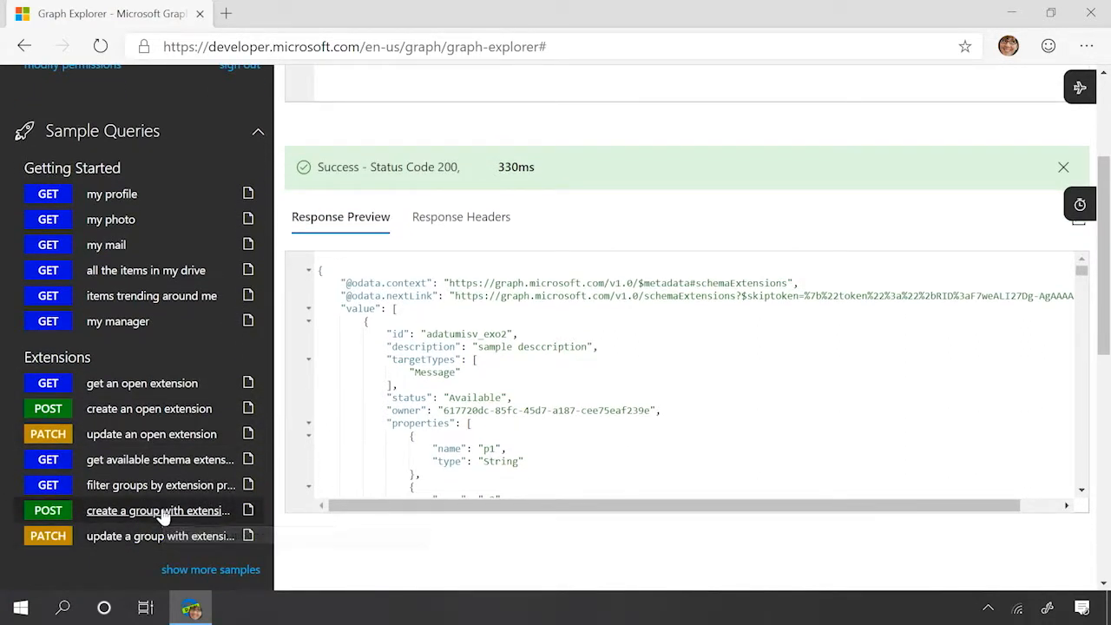
# Step: Load the POST /groups sample and highlight the adatumisv_courses values 123, New Managers, Online in its body
pyautogui.click(160, 510)
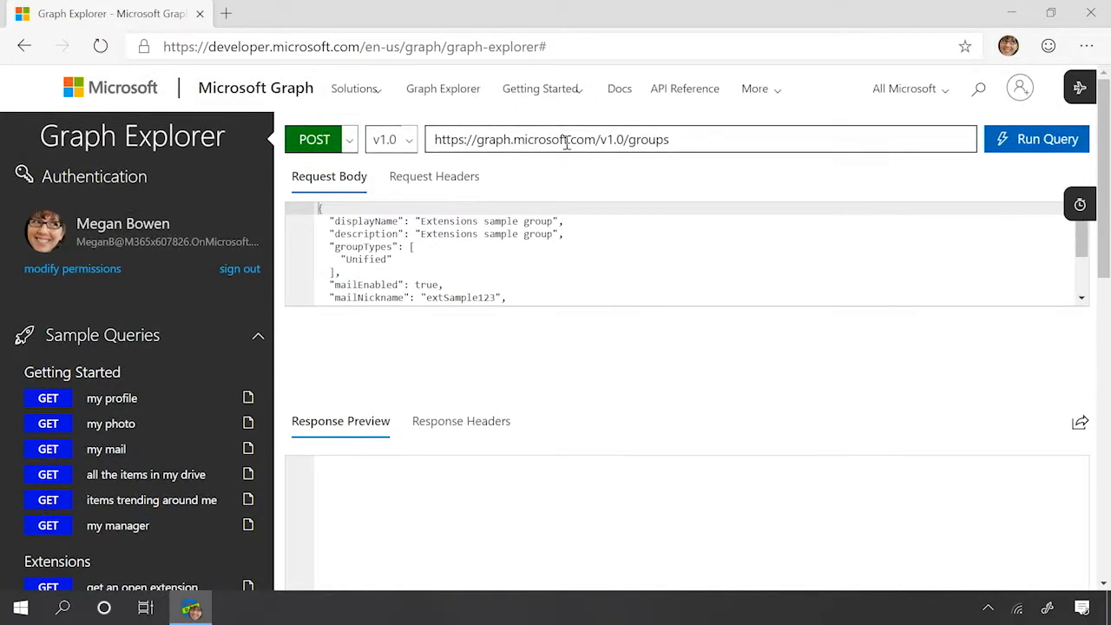
pyautogui.moveTo(639, 148)
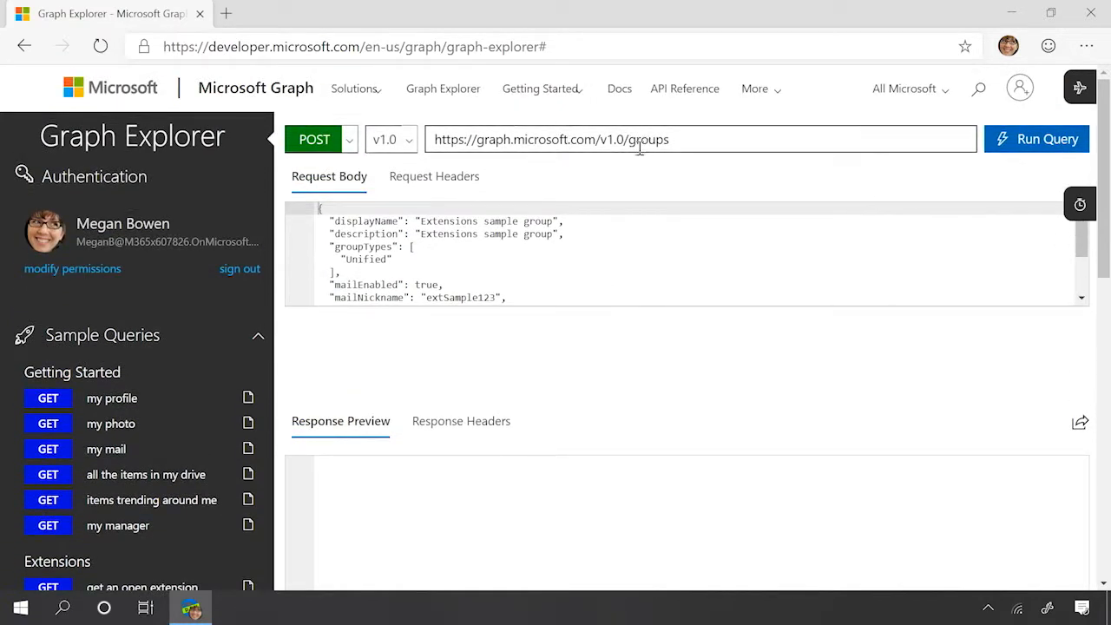
pyautogui.scroll(-3)
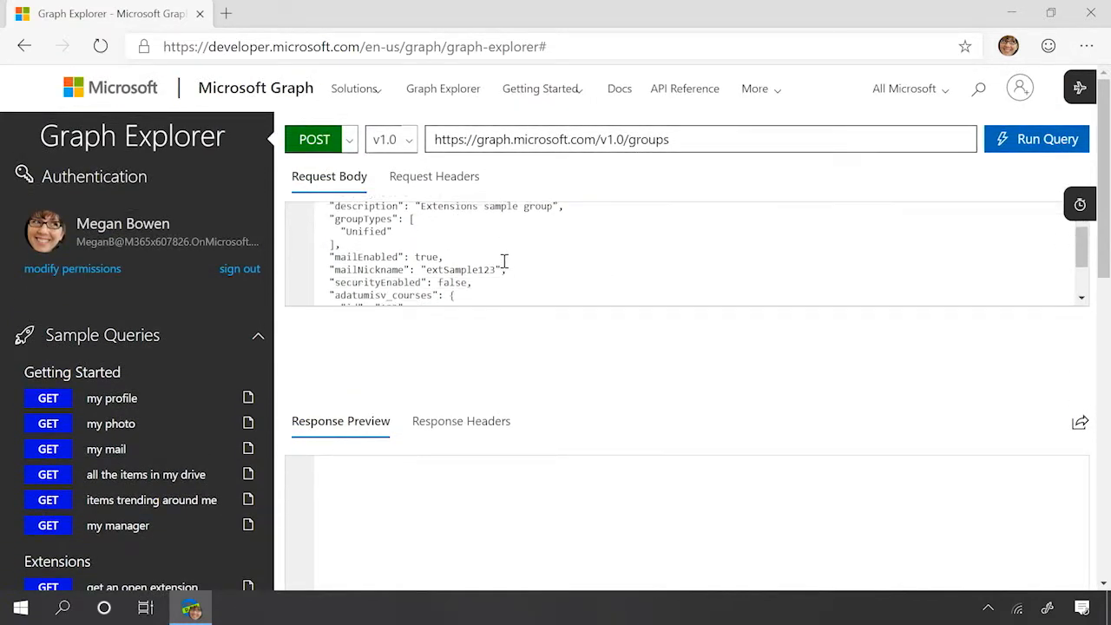
pyautogui.scroll(-3)
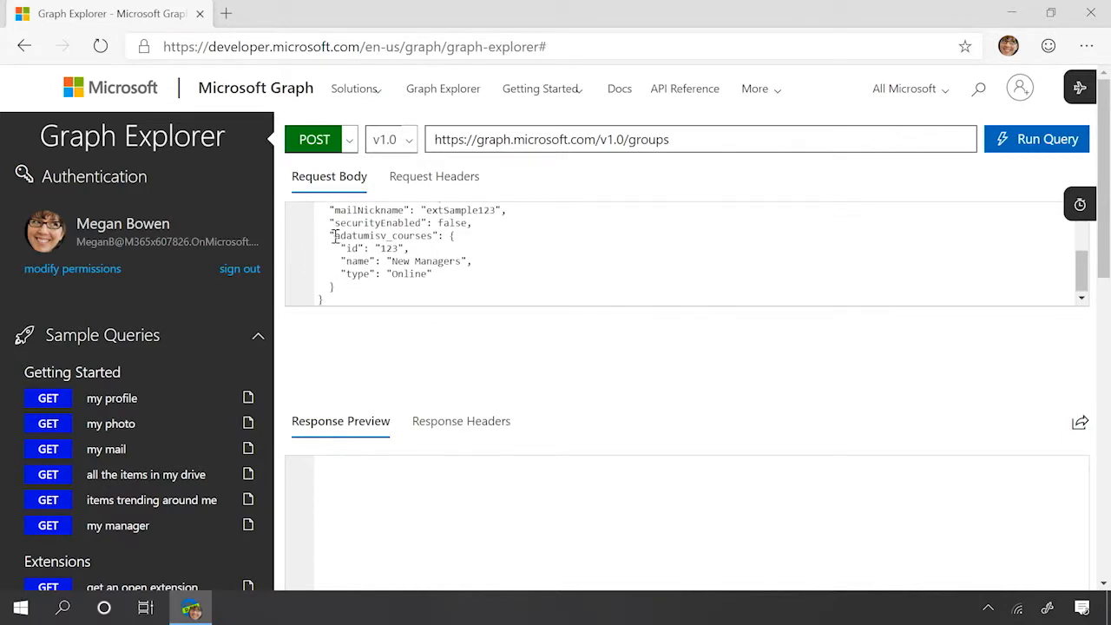
pyautogui.doubleClick(382, 236)
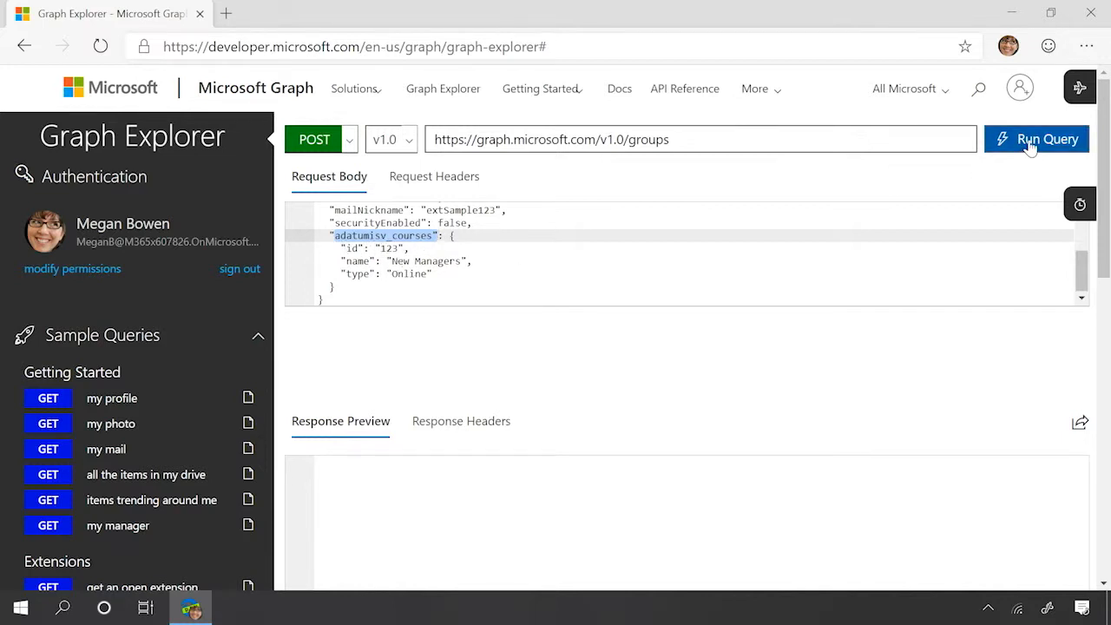
# Step: Create the Extensions sample group, then rerun the extension filter to see it returned with adatumisv_courses values
pyautogui.click(1035, 139)
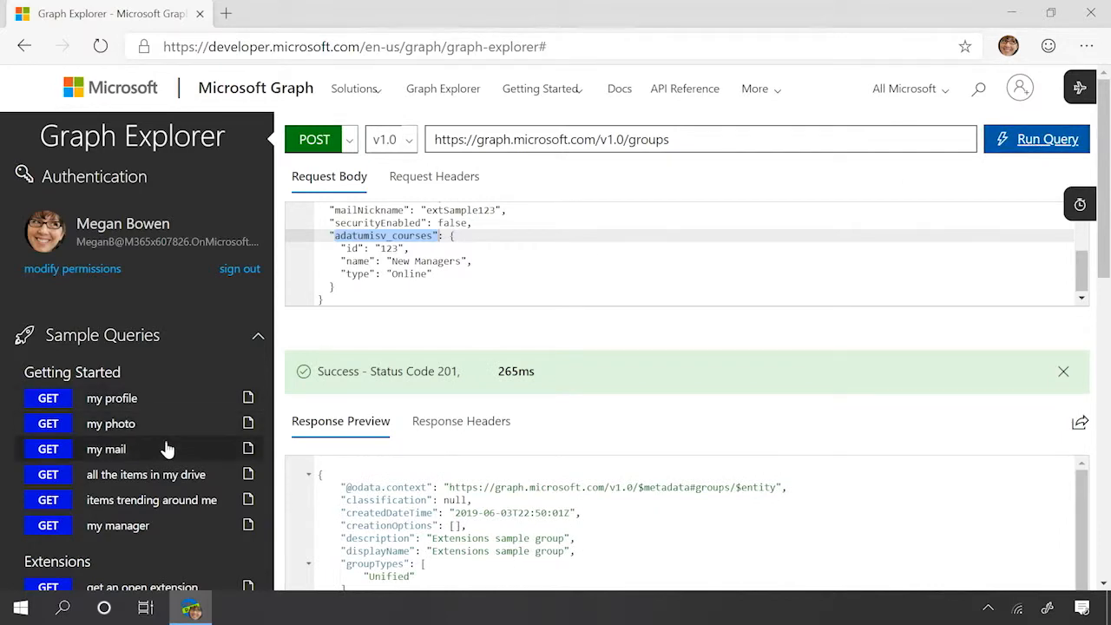
pyautogui.scroll(-3)
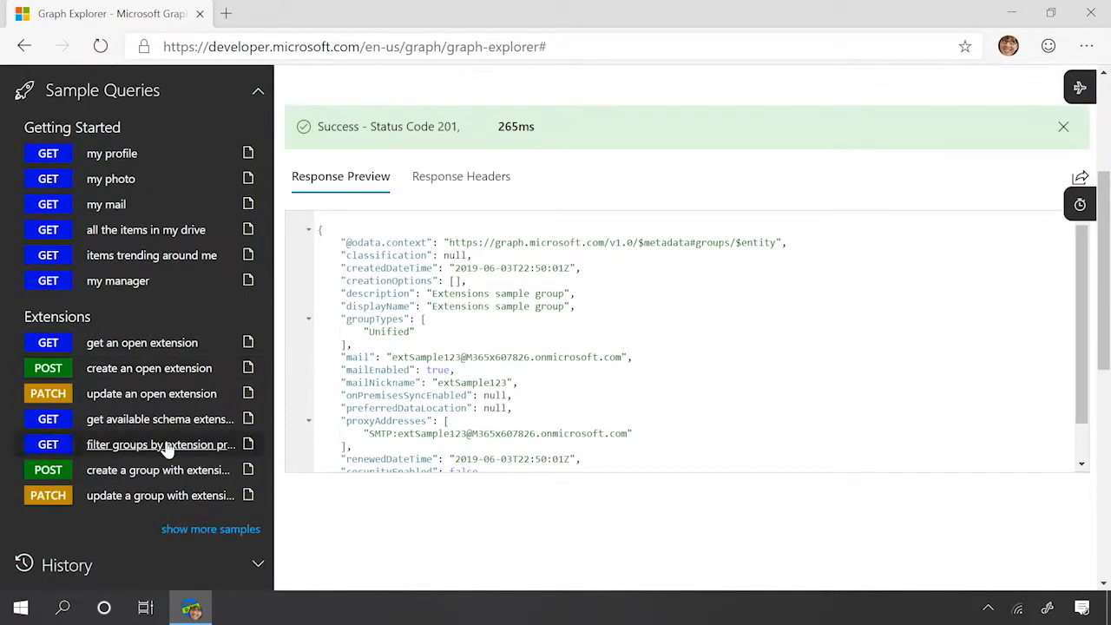
pyautogui.click(160, 445)
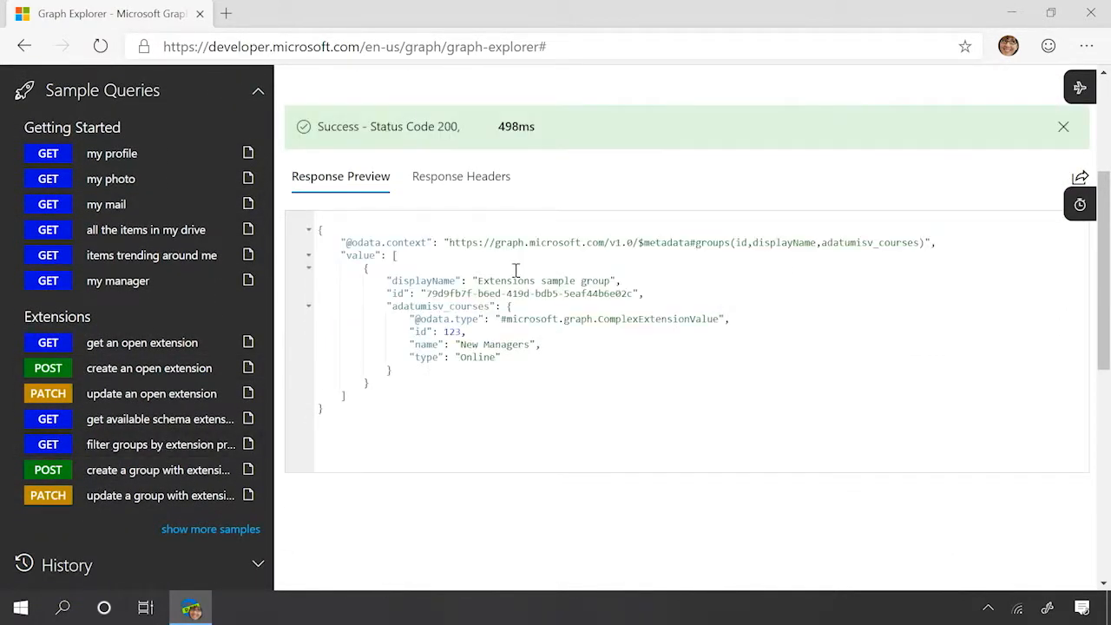
pyautogui.scroll(3)
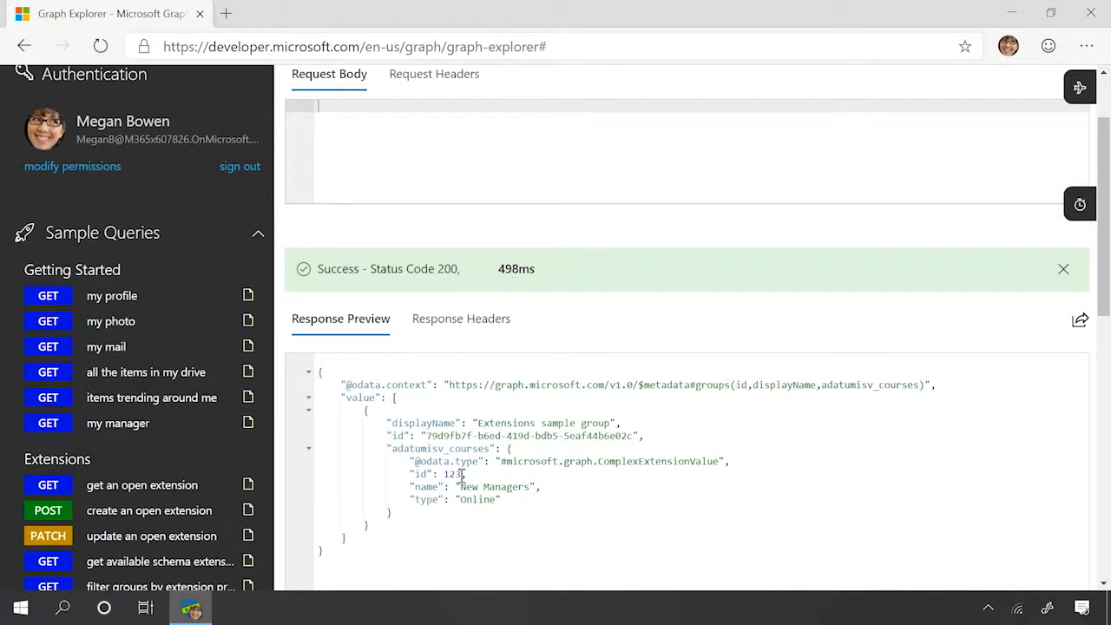